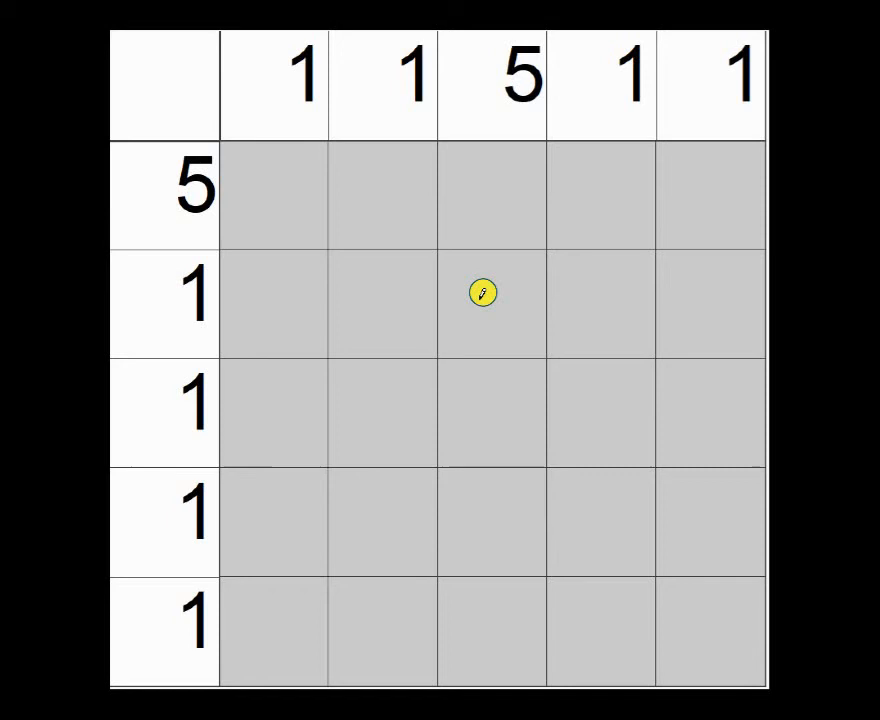
pyautogui.moveTo(371, 222)
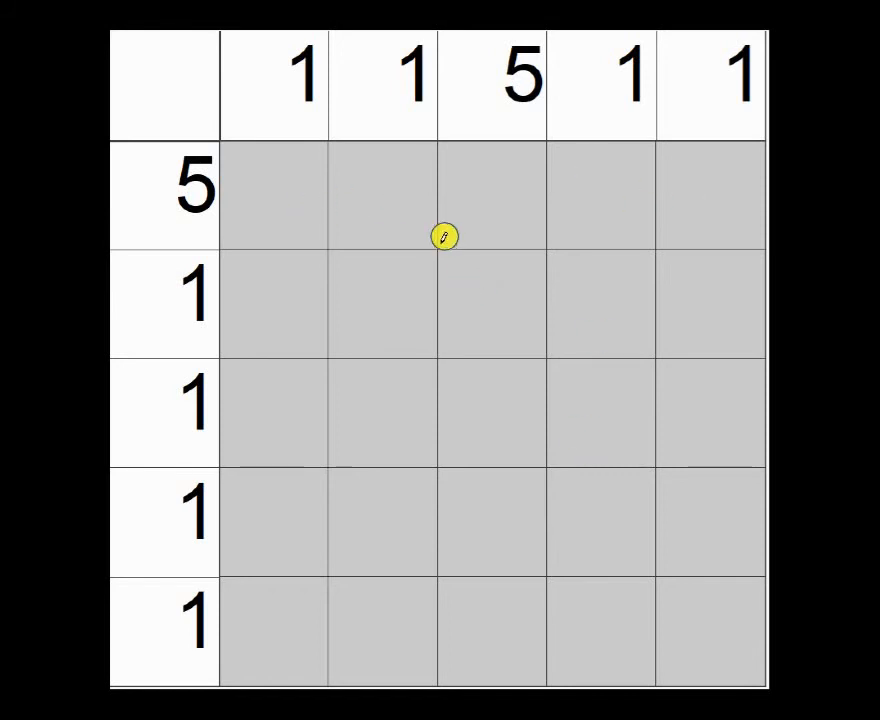
pyautogui.moveTo(281, 207)
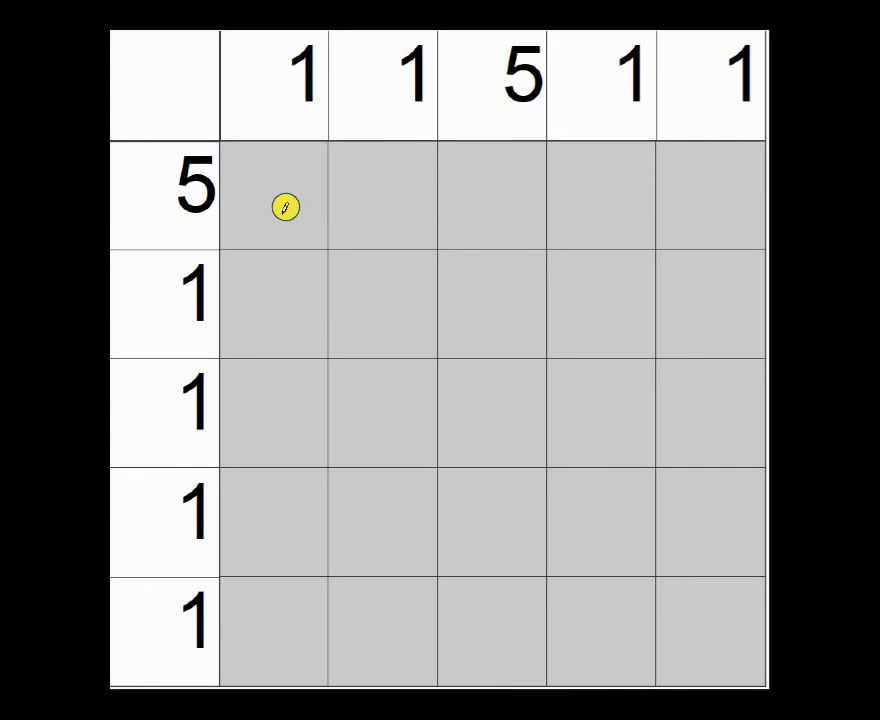
pyautogui.moveTo(548, 195)
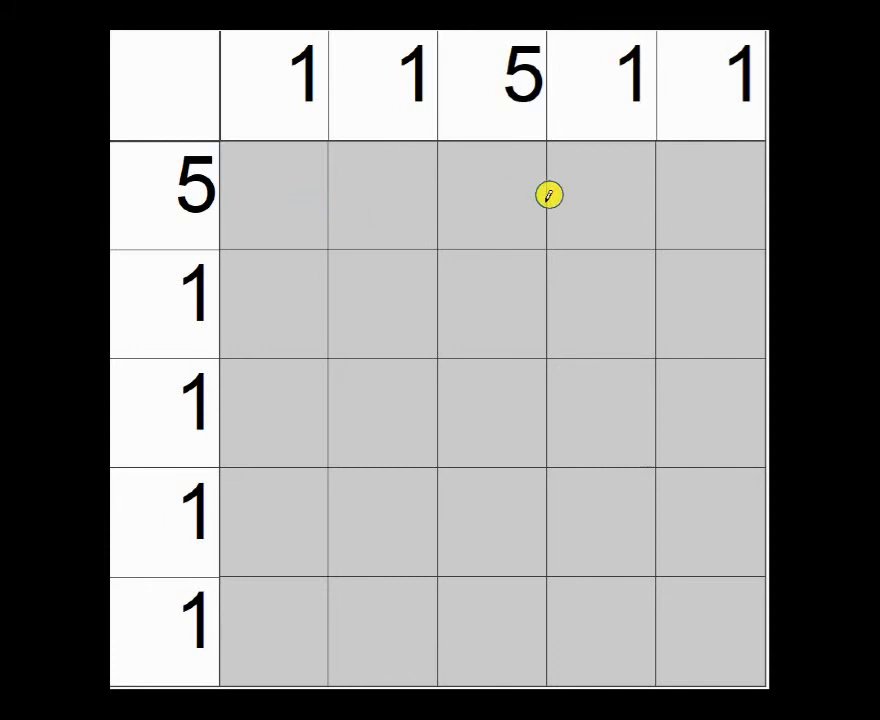
pyautogui.moveTo(514, 177)
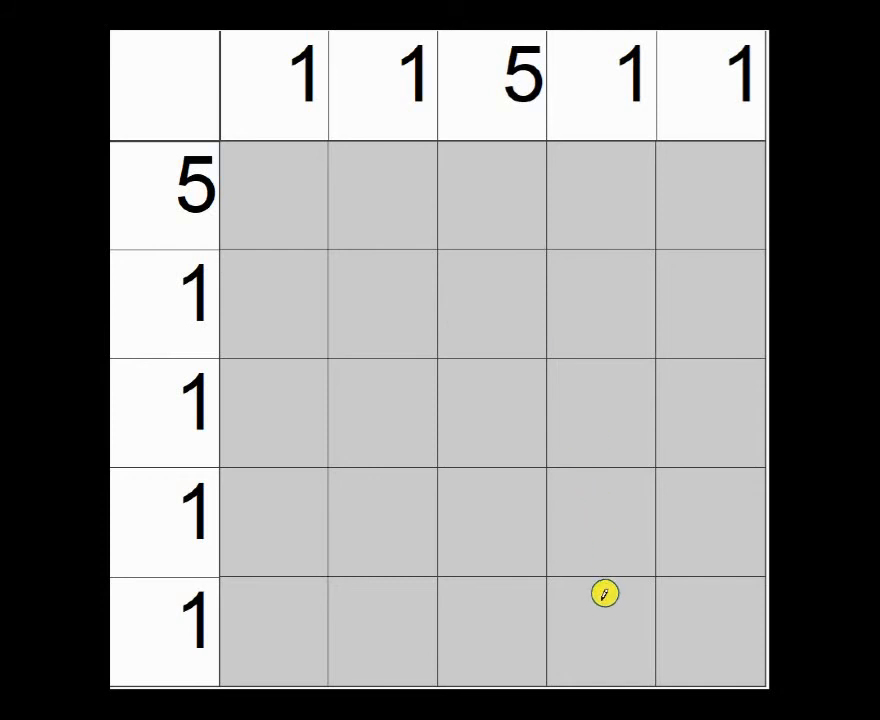
pyautogui.moveTo(421, 449)
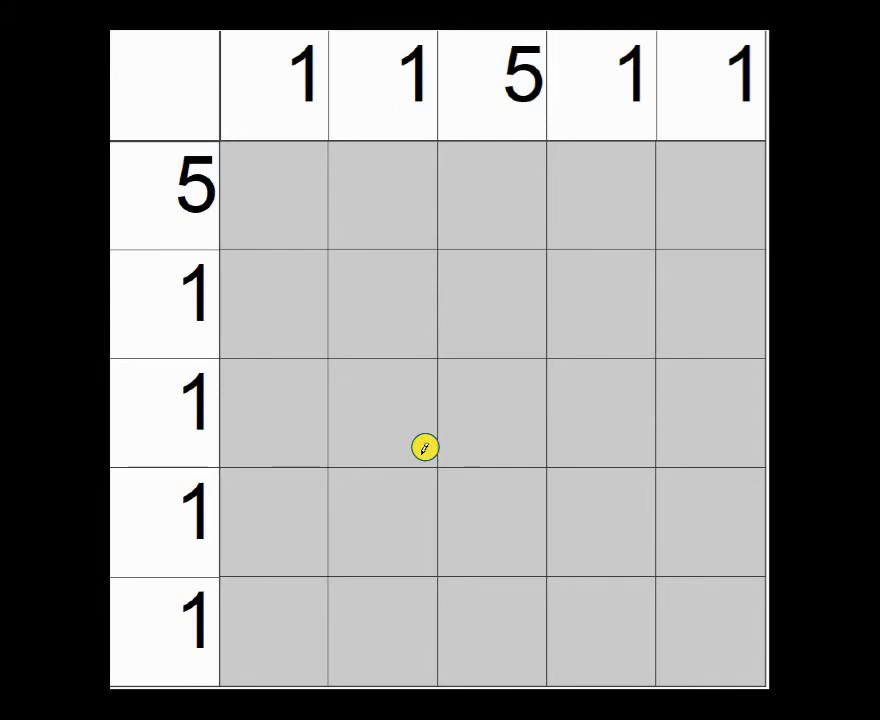
pyautogui.moveTo(230, 237)
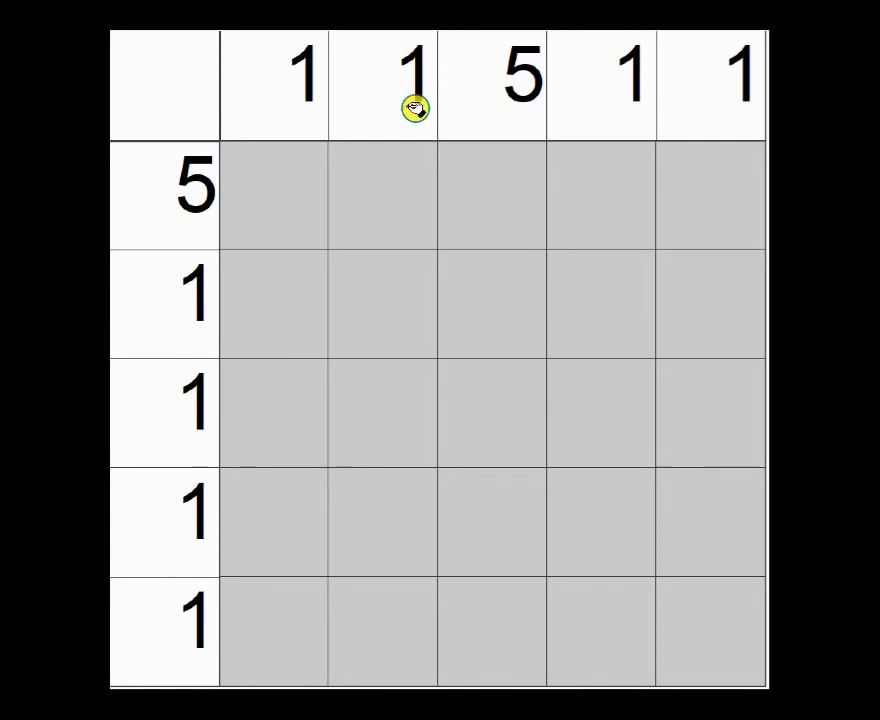
pyautogui.moveTo(622, 150)
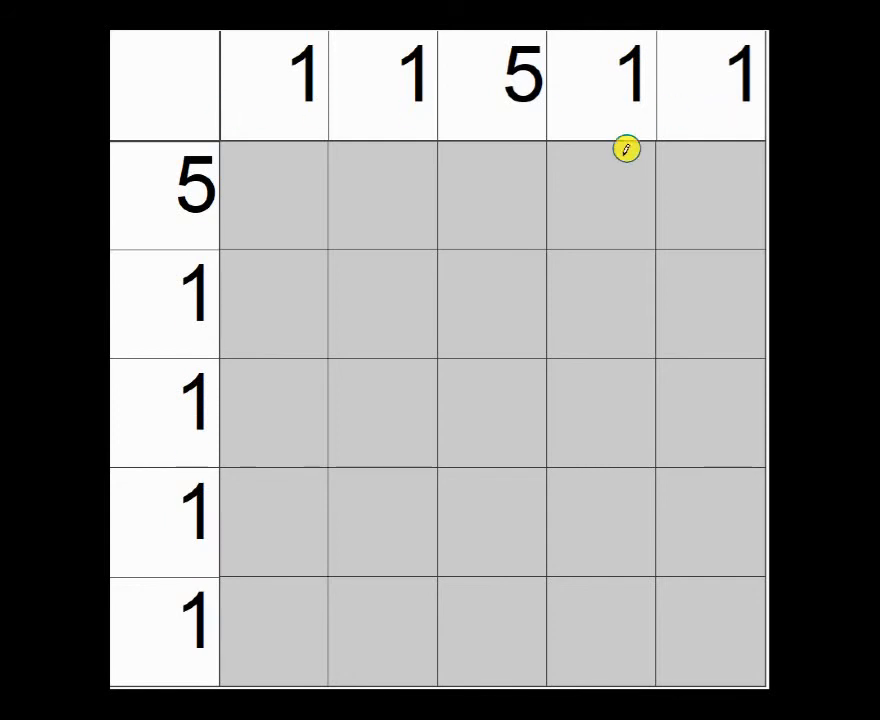
pyautogui.moveTo(499, 222)
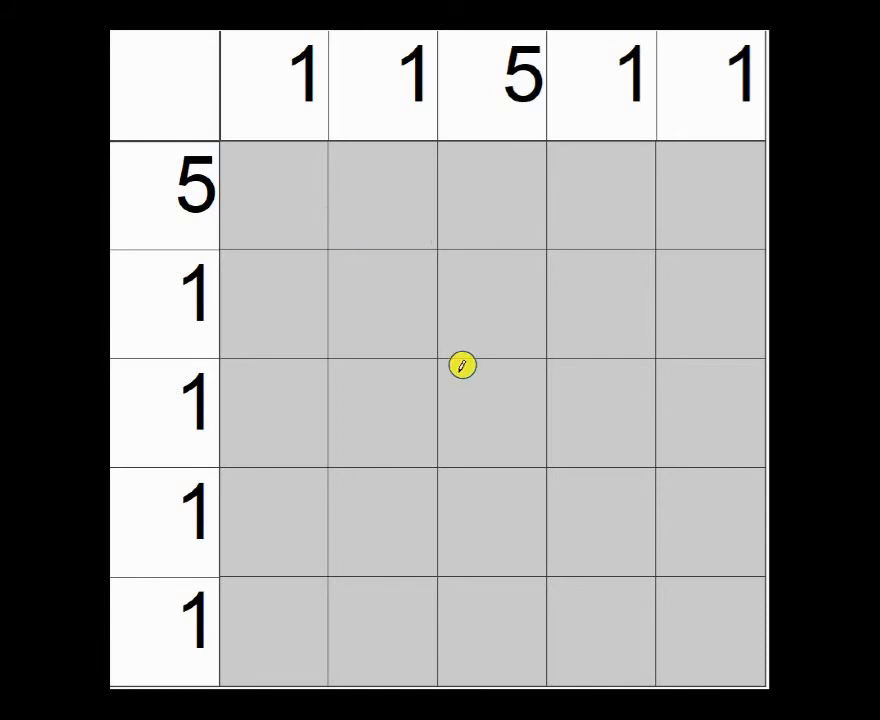
pyautogui.moveTo(334, 266)
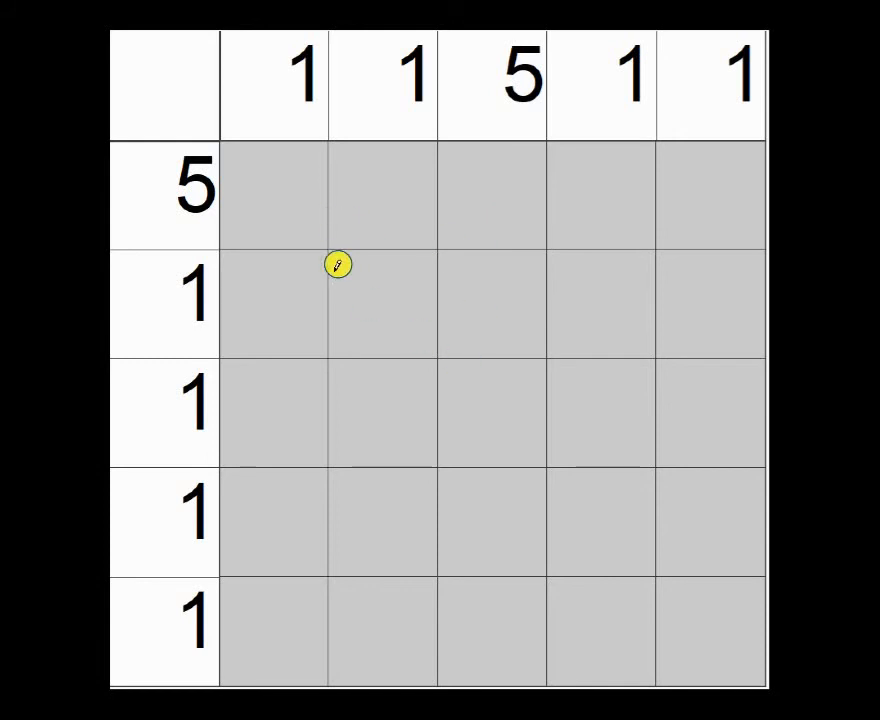
pyautogui.moveTo(390, 137)
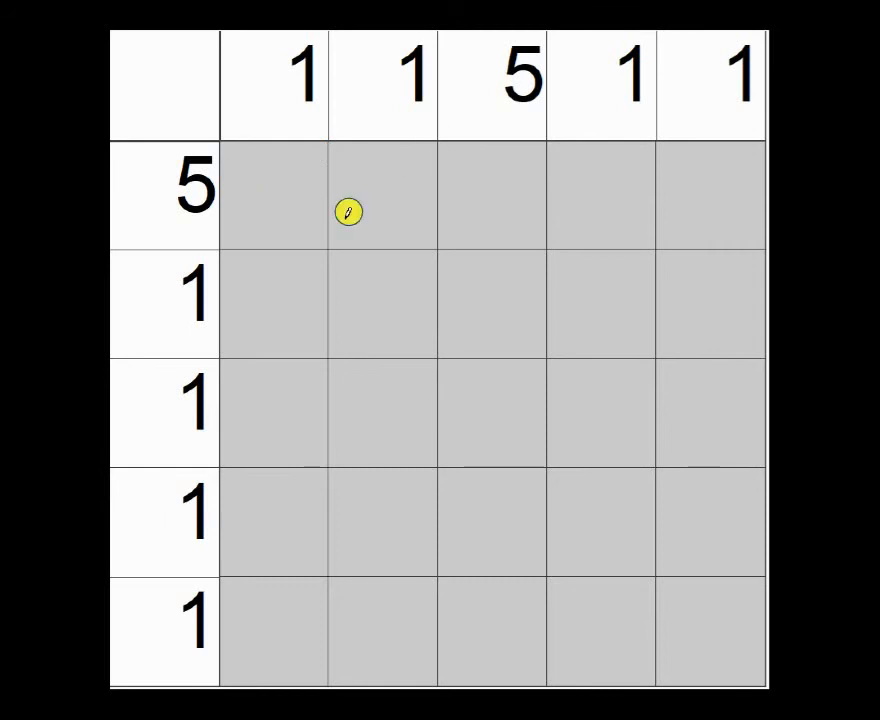
pyautogui.moveTo(270, 207)
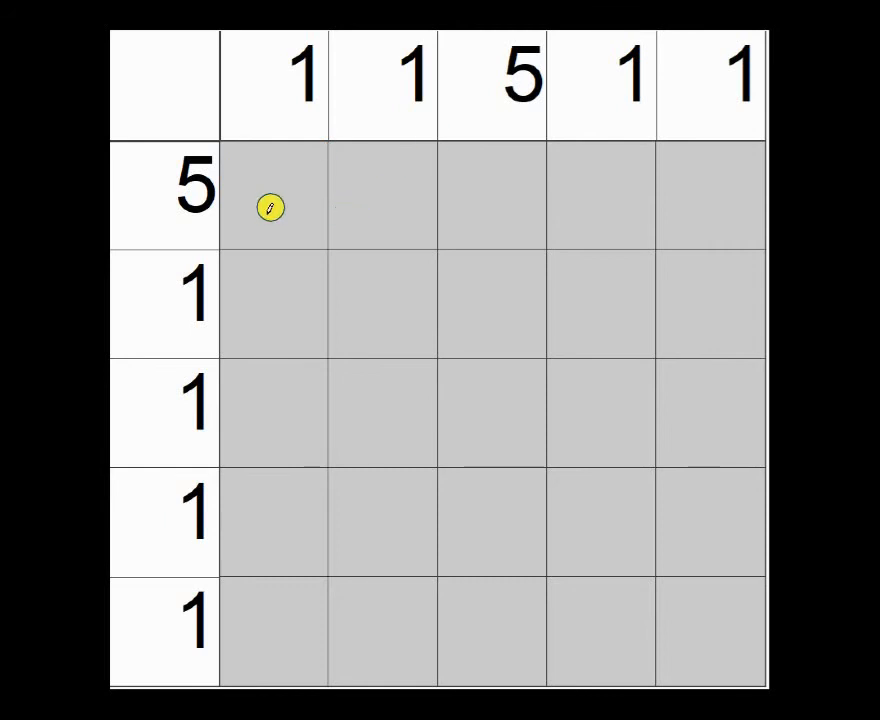
pyautogui.moveTo(245, 210)
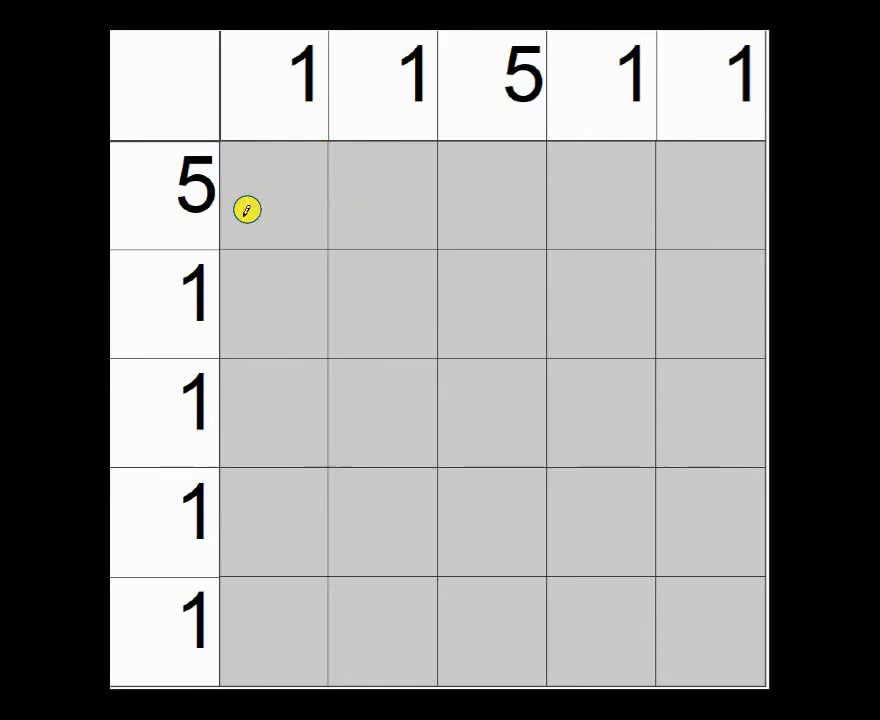
pyautogui.moveTo(338, 208)
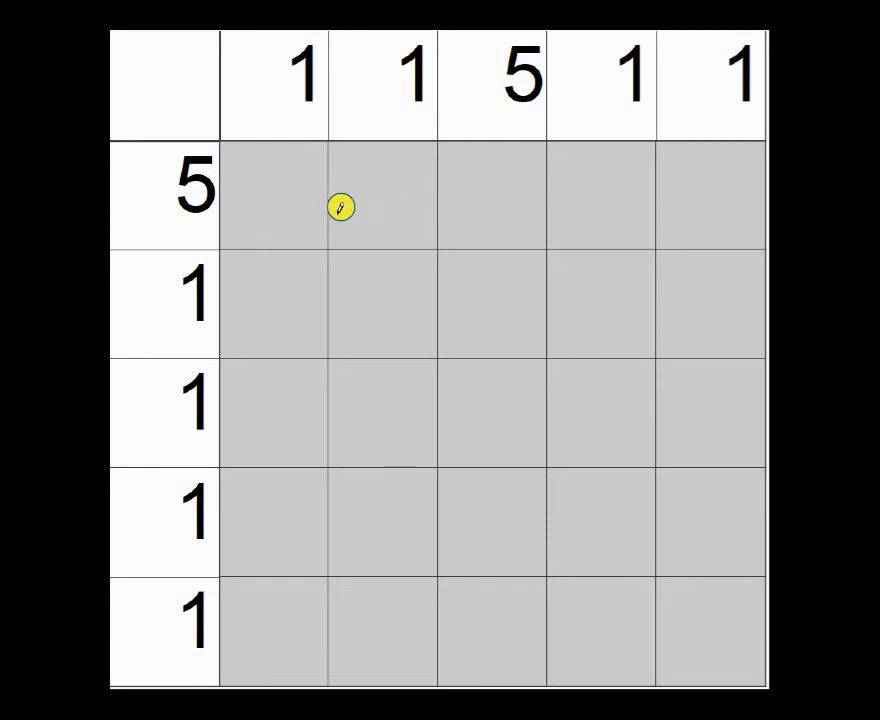
pyautogui.moveTo(295, 211)
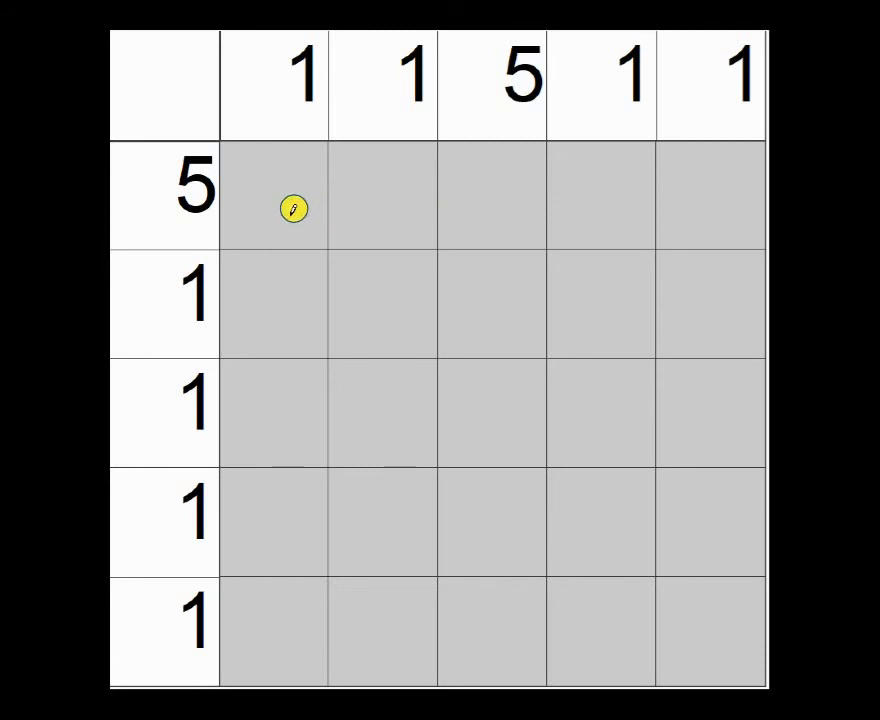
pyautogui.moveTo(224, 199)
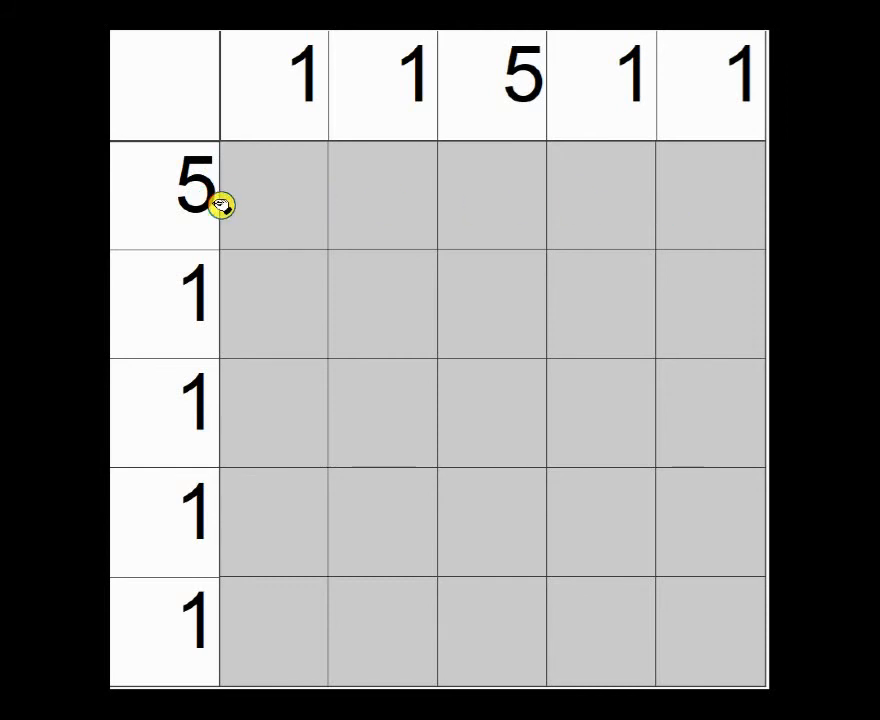
pyautogui.moveTo(301, 195)
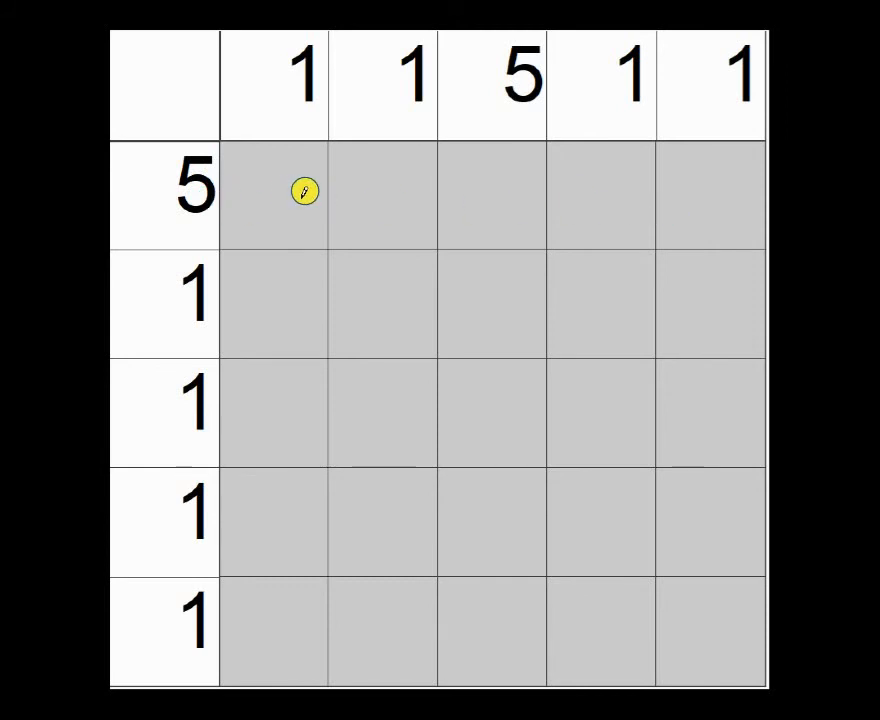
# Fill the top row and the full middle column black to form the T.
pyautogui.click(270, 210)
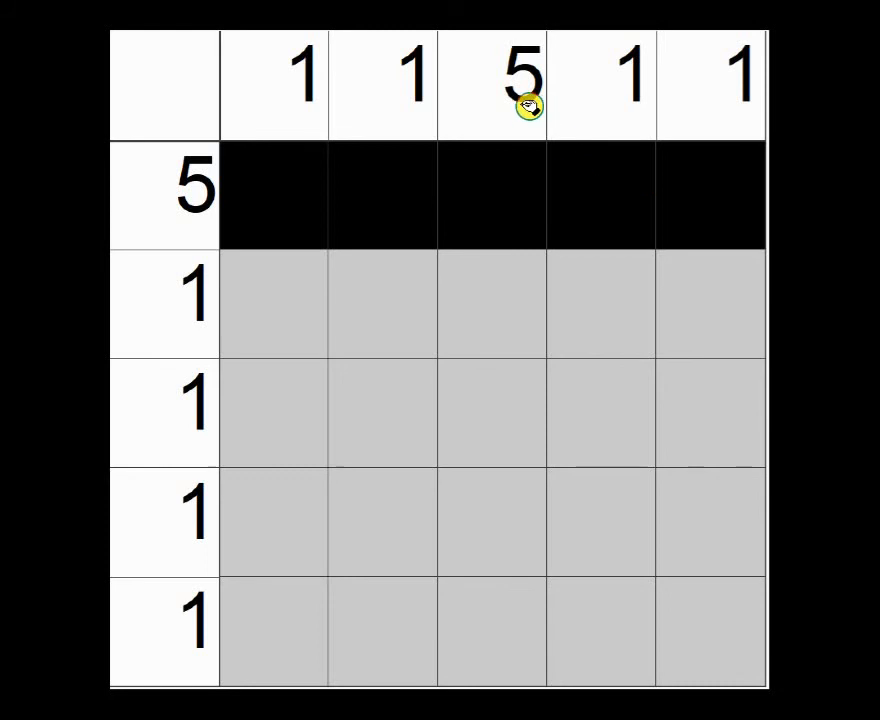
pyautogui.moveTo(512, 229)
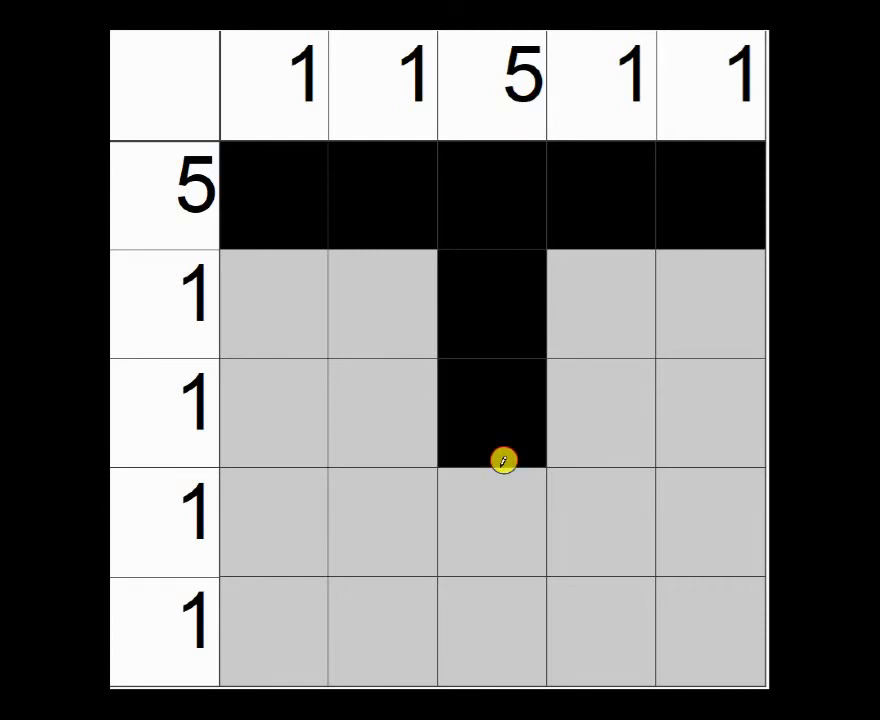
pyautogui.click(490, 520)
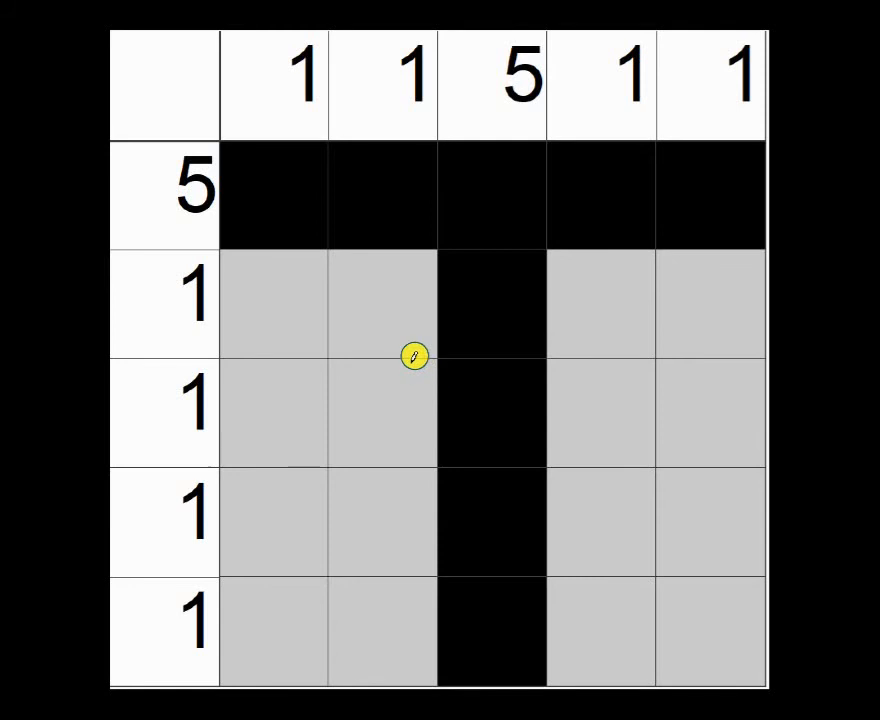
pyautogui.moveTo(397, 332)
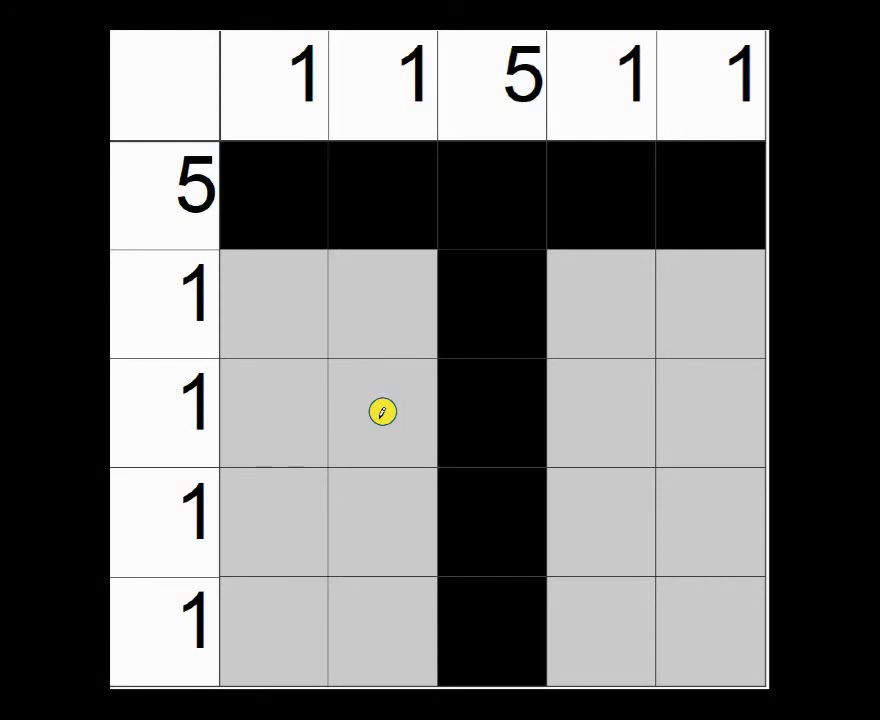
pyautogui.moveTo(379, 360)
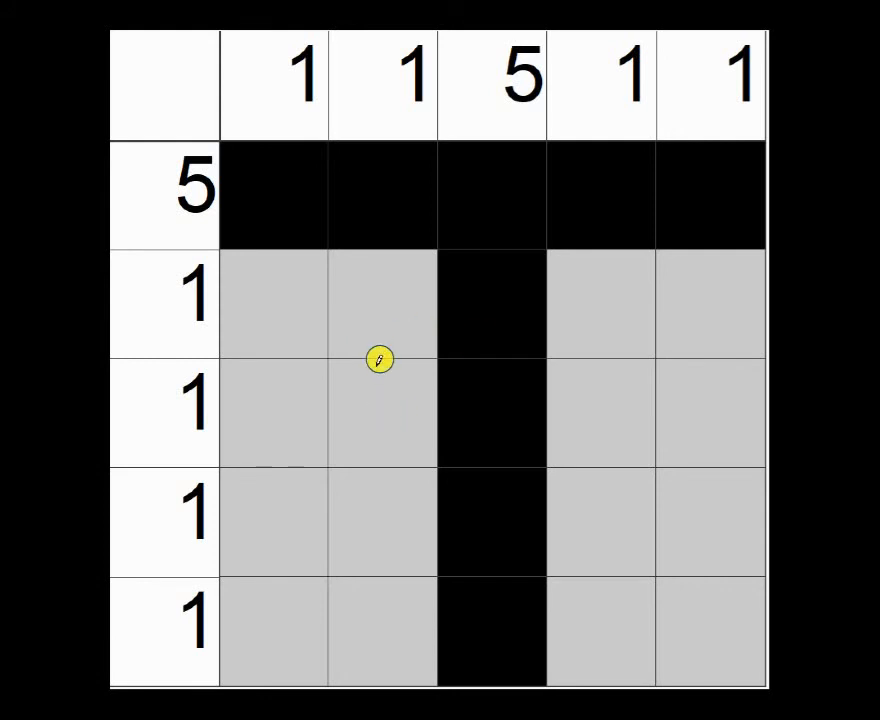
pyautogui.moveTo(357, 372)
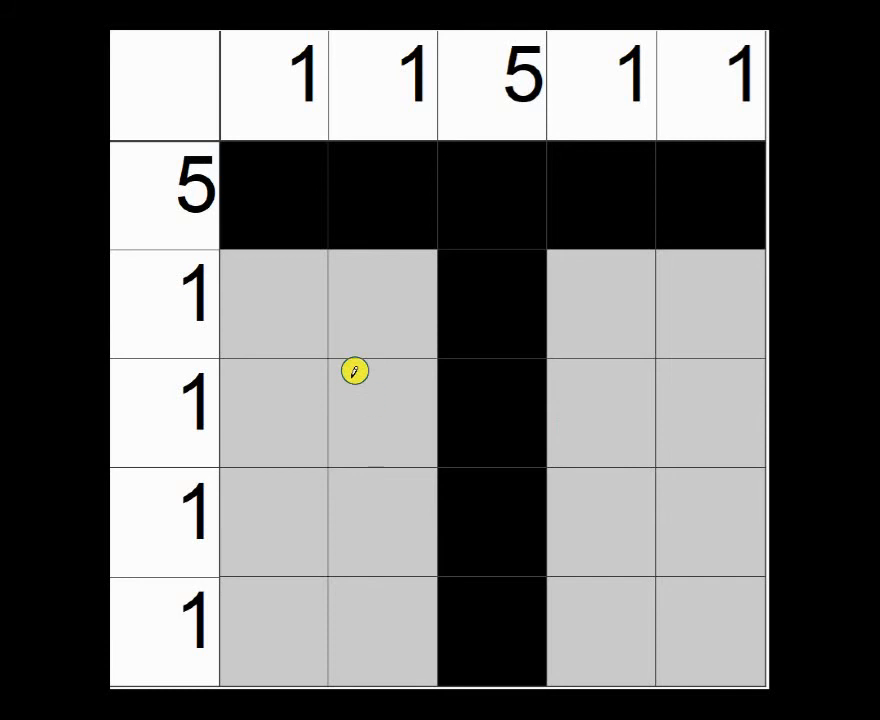
pyautogui.moveTo(282, 327)
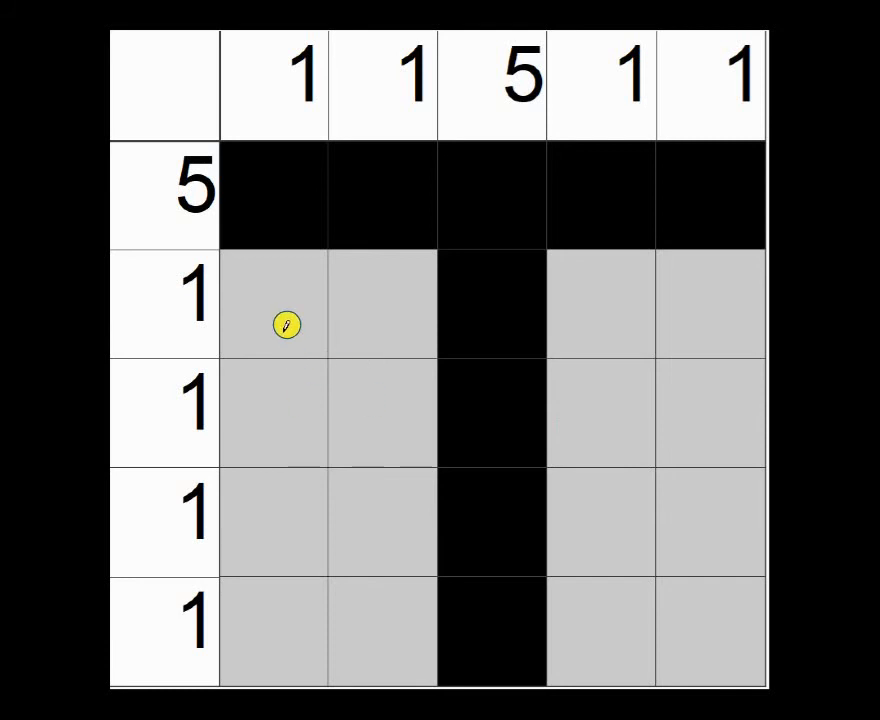
pyautogui.moveTo(312, 120)
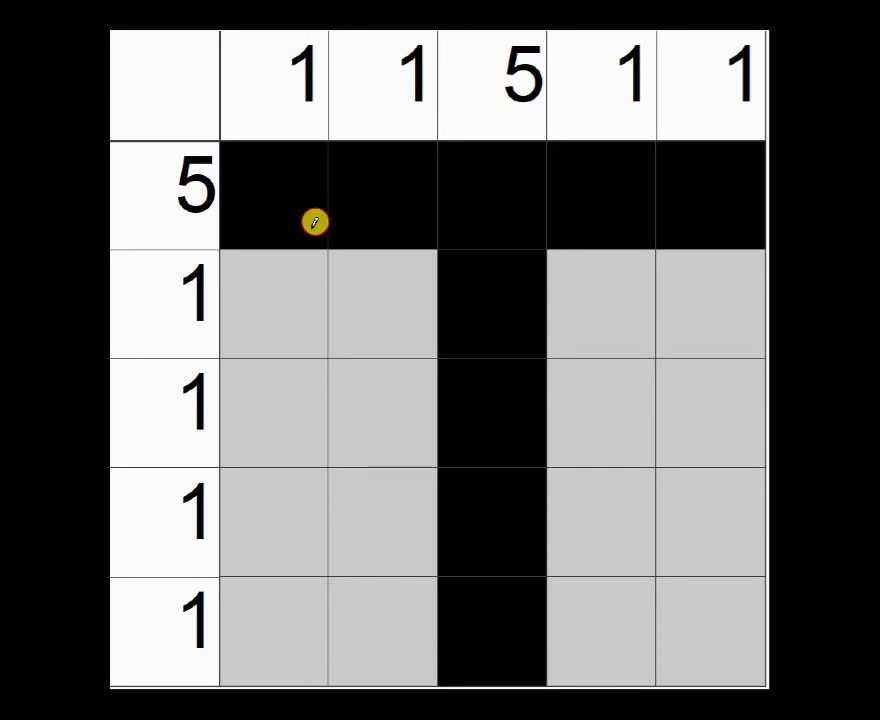
pyautogui.moveTo(276, 198)
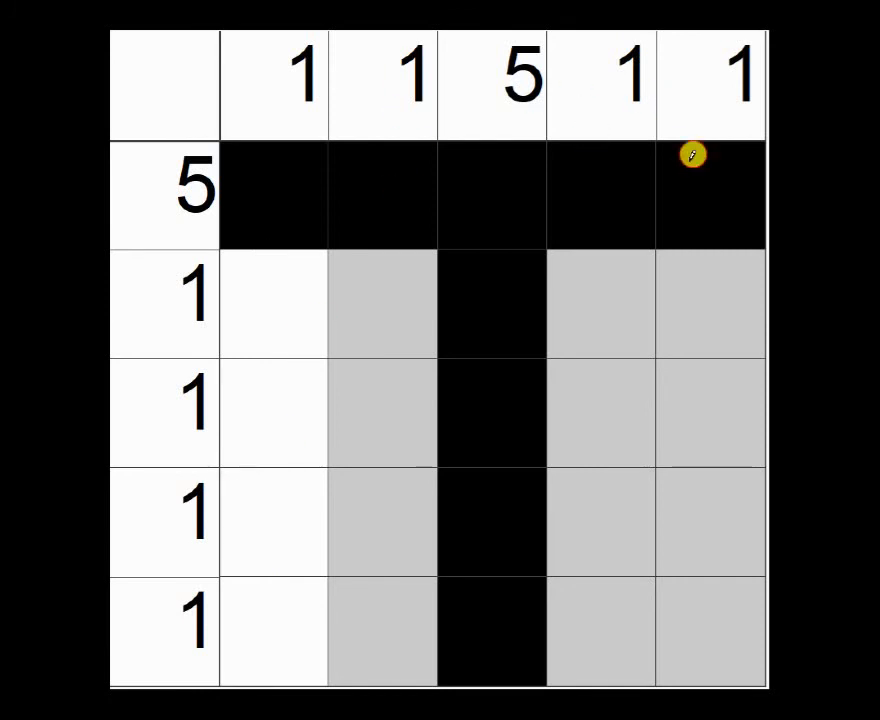
pyautogui.moveTo(725, 173)
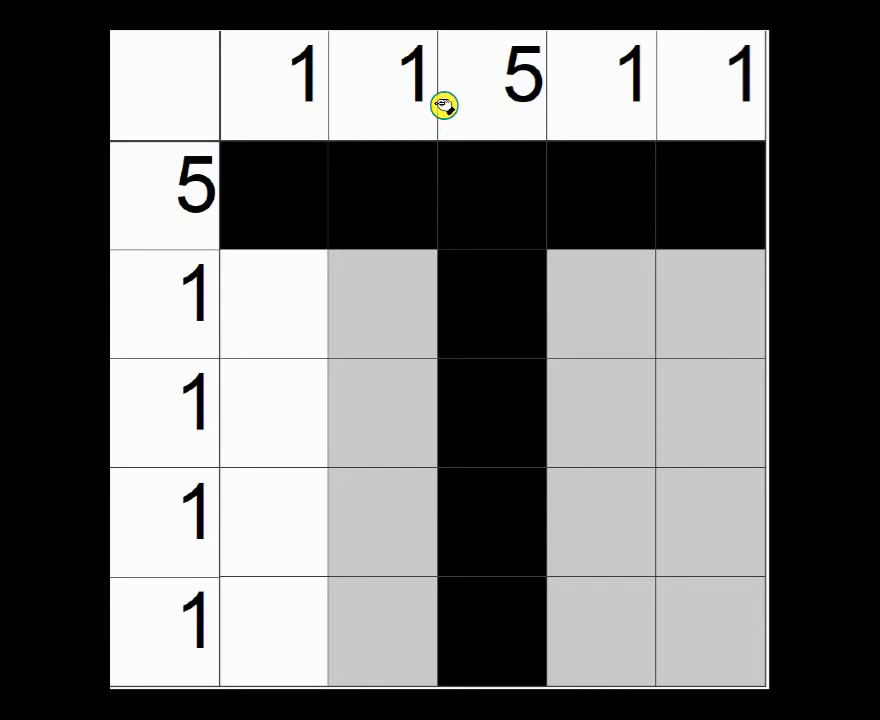
# Mark the remaining grey cells around the T as blank white.
pyautogui.click(388, 284)
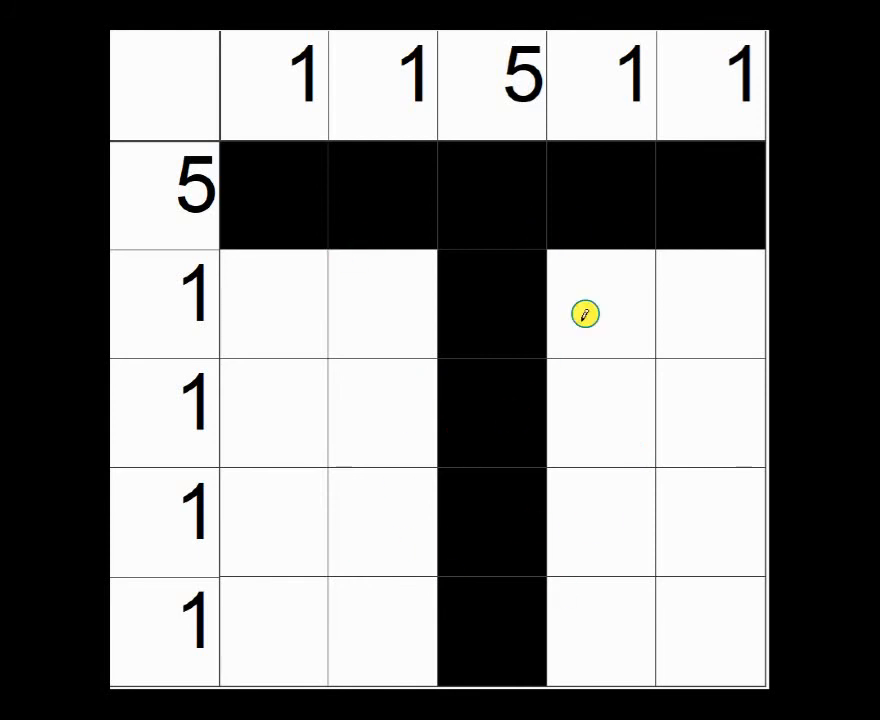
pyautogui.moveTo(334, 325)
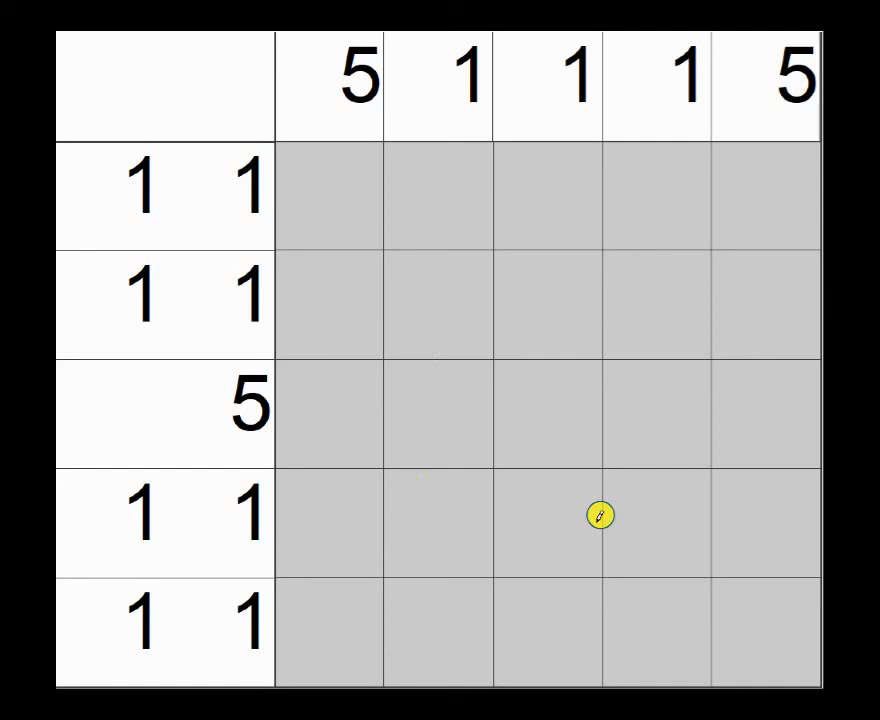
pyautogui.moveTo(471, 279)
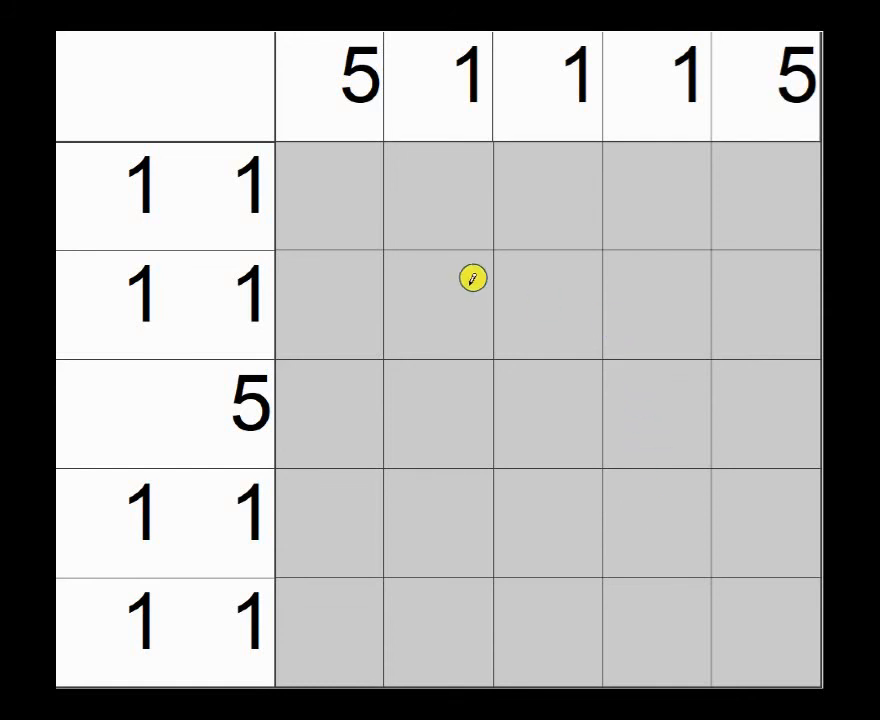
pyautogui.moveTo(667, 398)
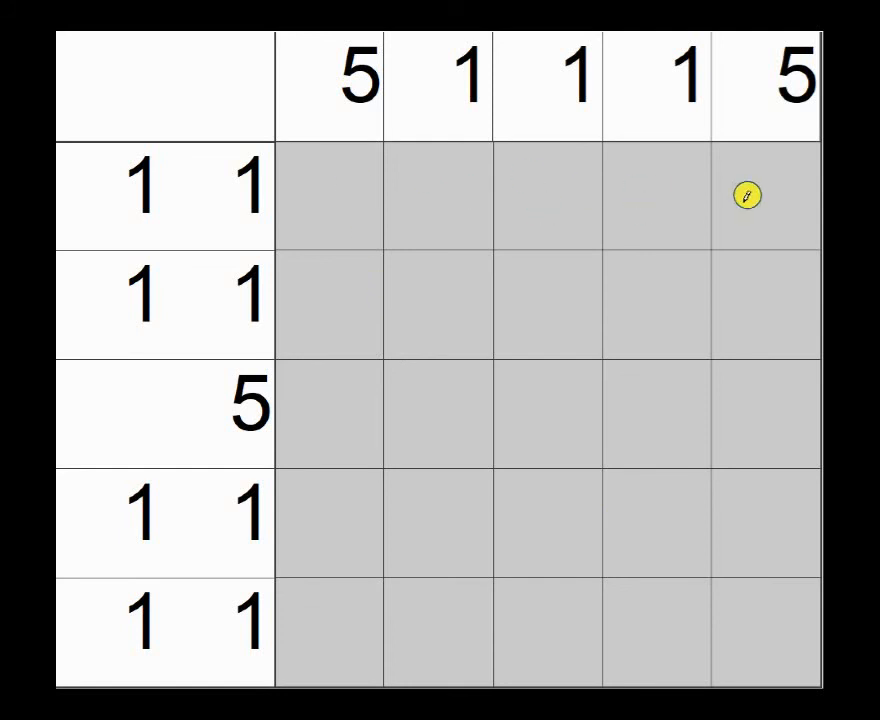
pyautogui.moveTo(661, 561)
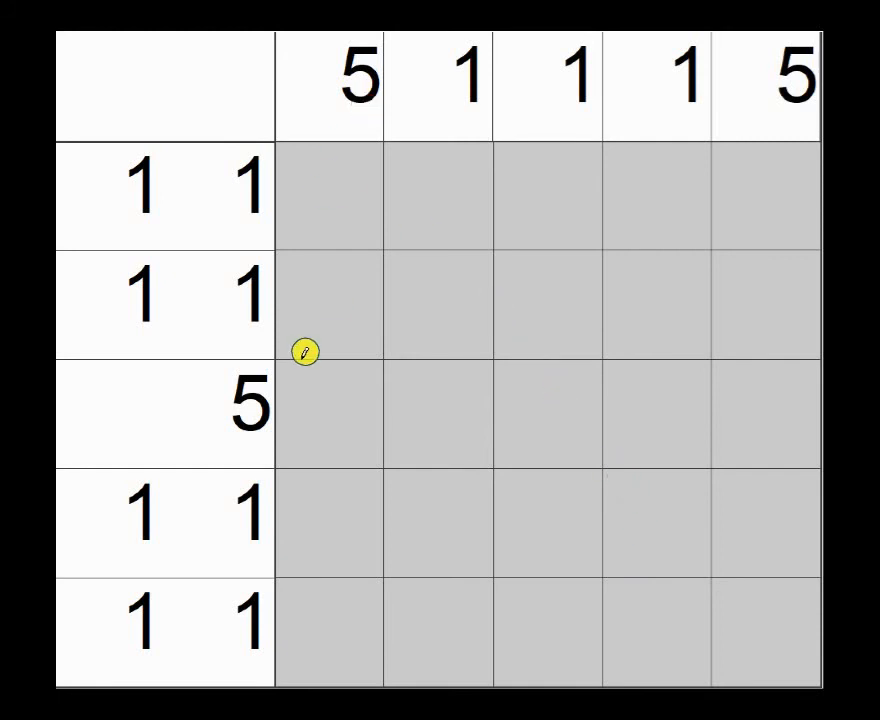
pyautogui.moveTo(744, 142)
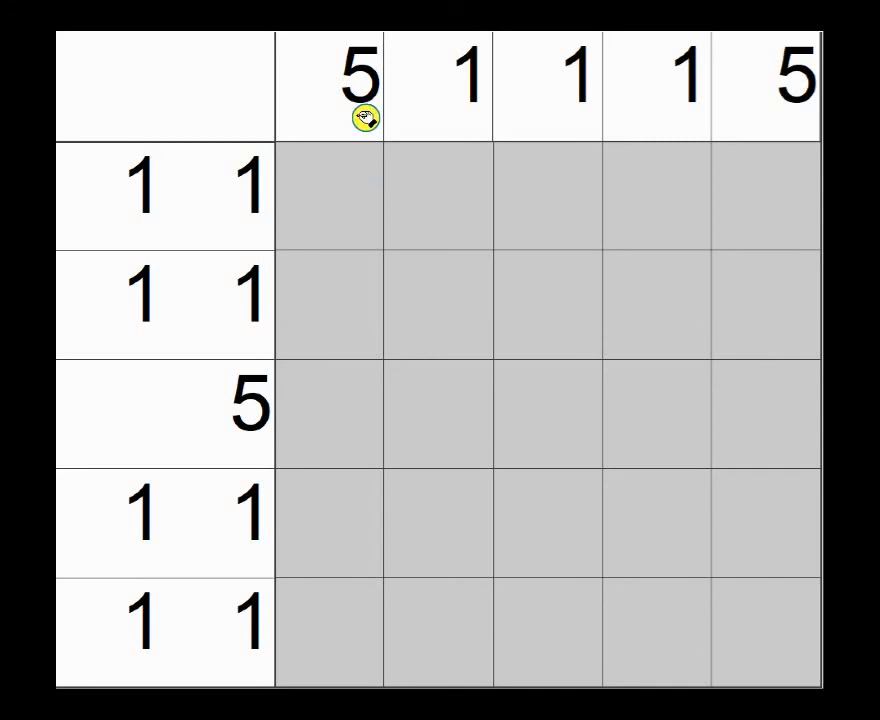
pyautogui.moveTo(369, 595)
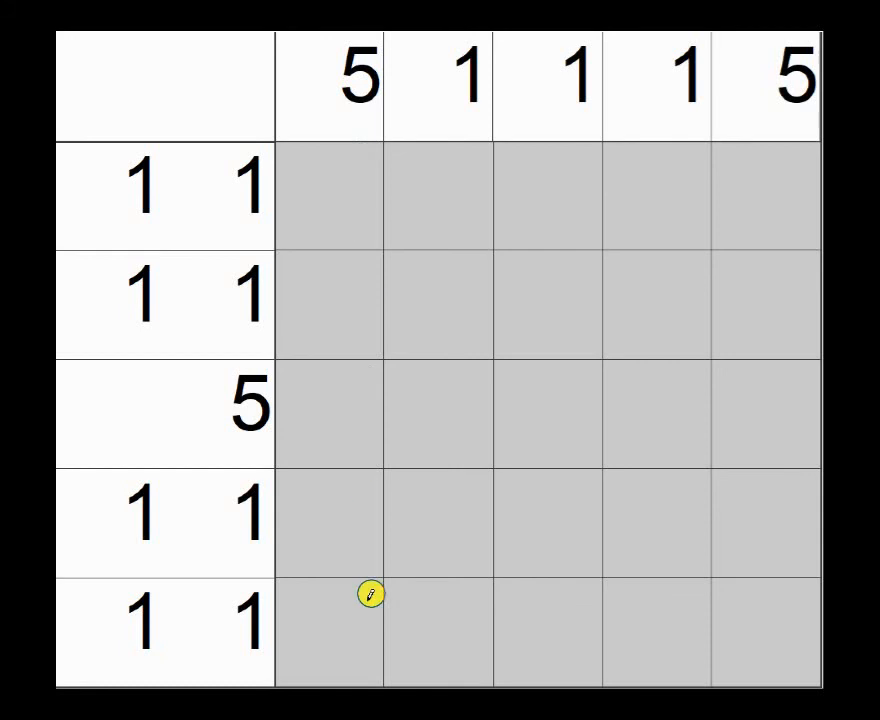
pyautogui.moveTo(364, 231)
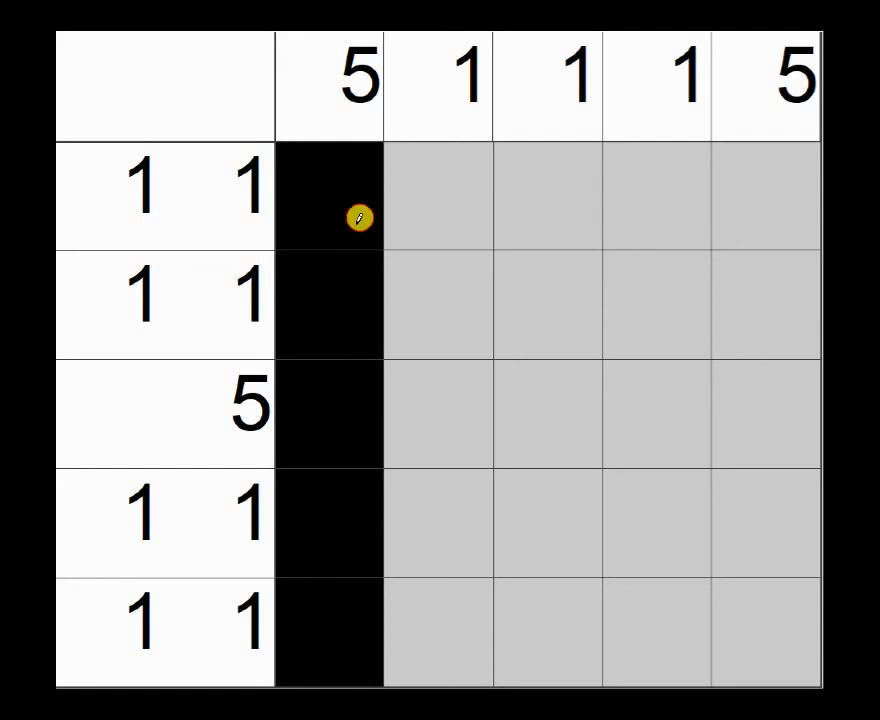
pyautogui.moveTo(773, 168)
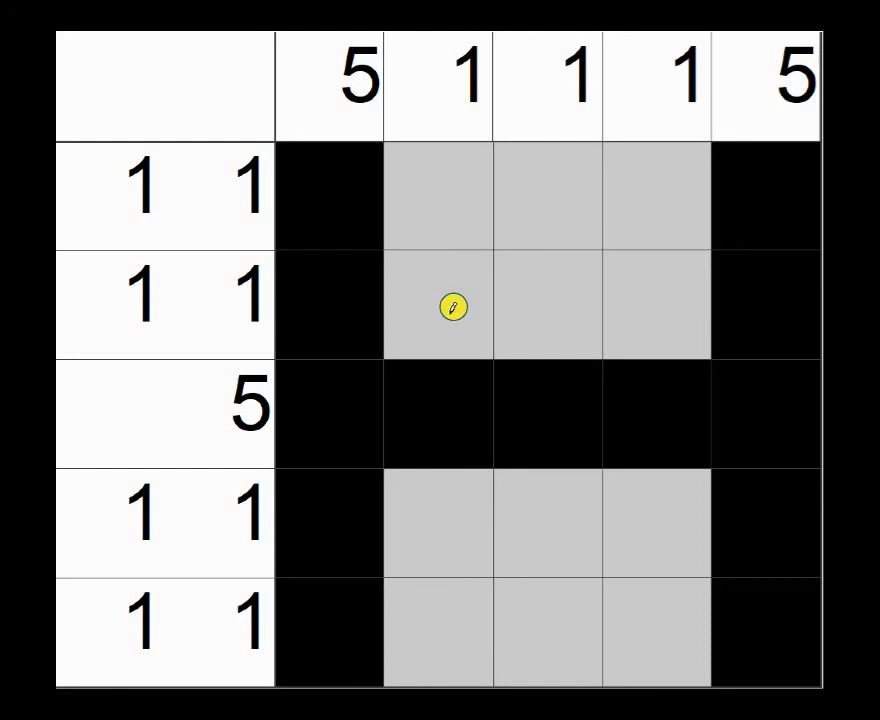
pyautogui.moveTo(436, 278)
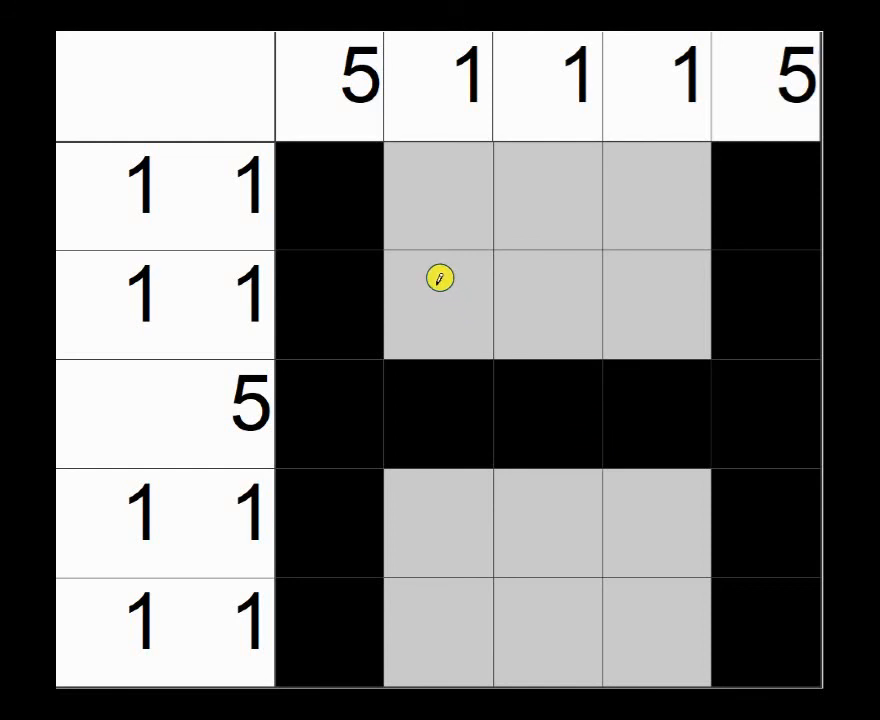
pyautogui.moveTo(440, 231)
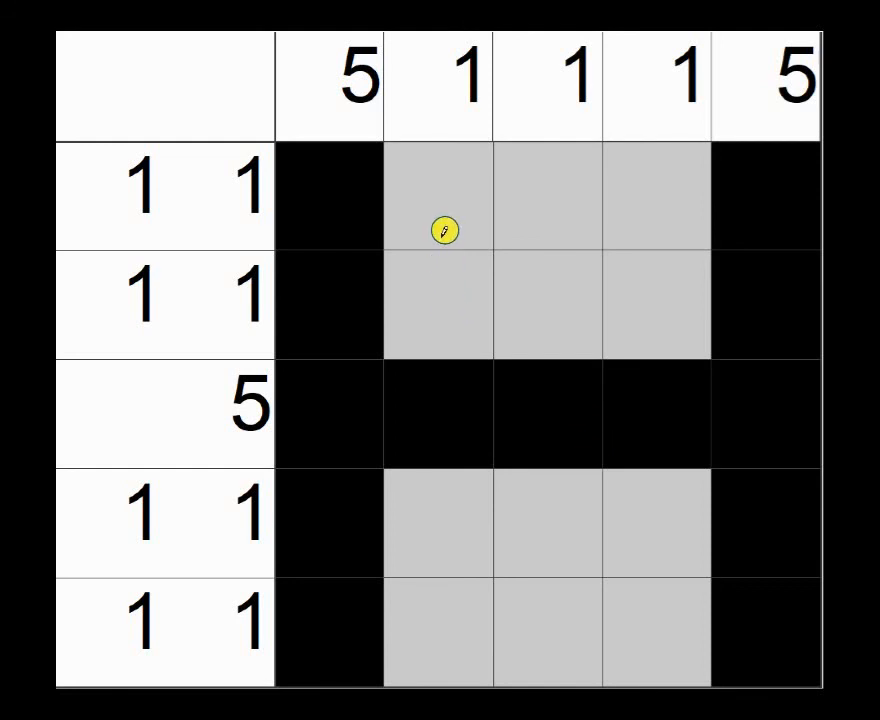
pyautogui.moveTo(446, 222)
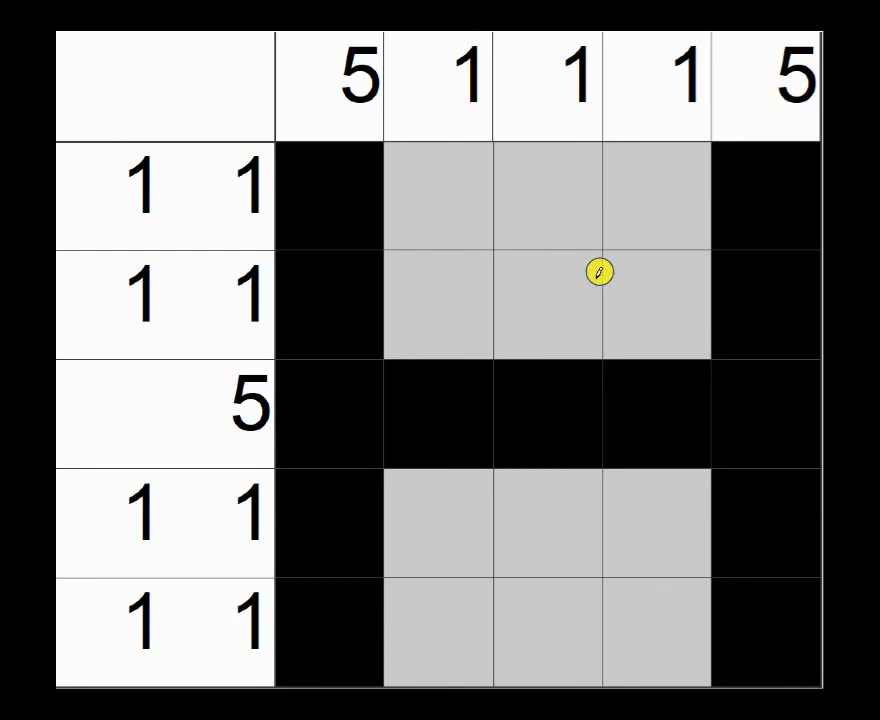
pyautogui.moveTo(197, 212)
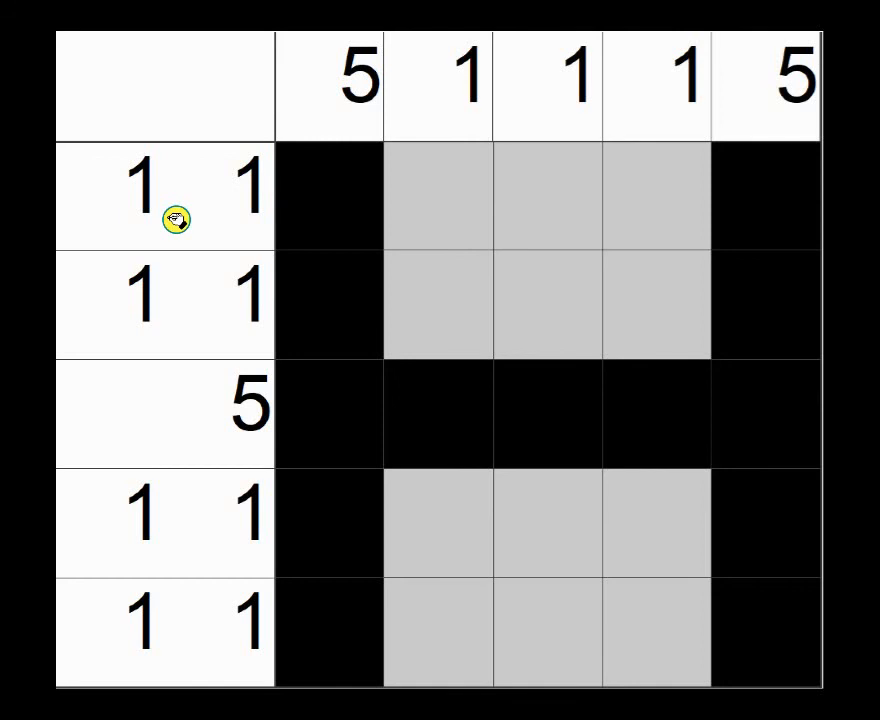
pyautogui.moveTo(168, 222)
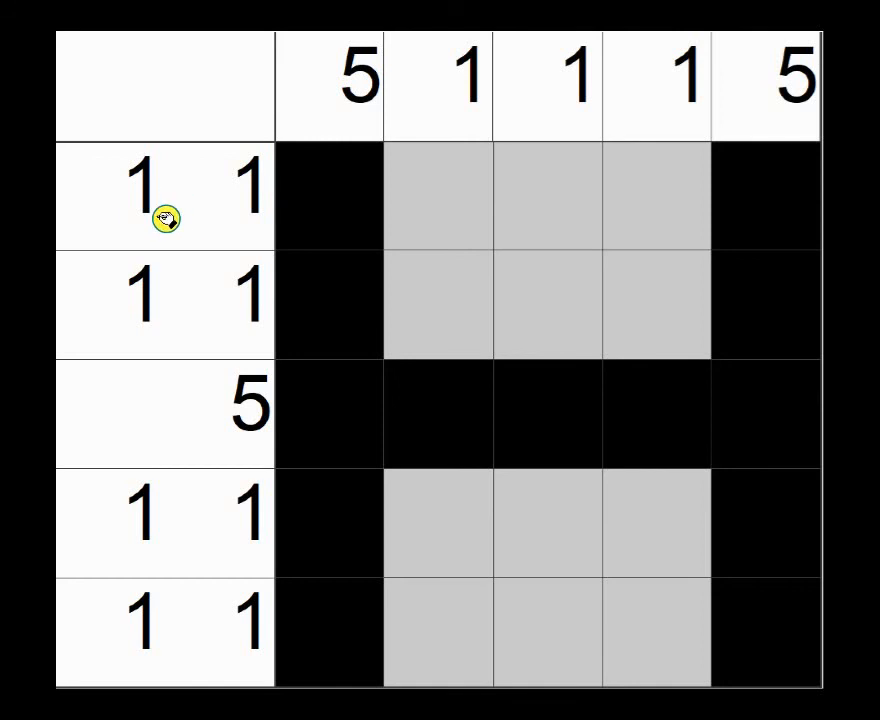
pyautogui.moveTo(203, 205)
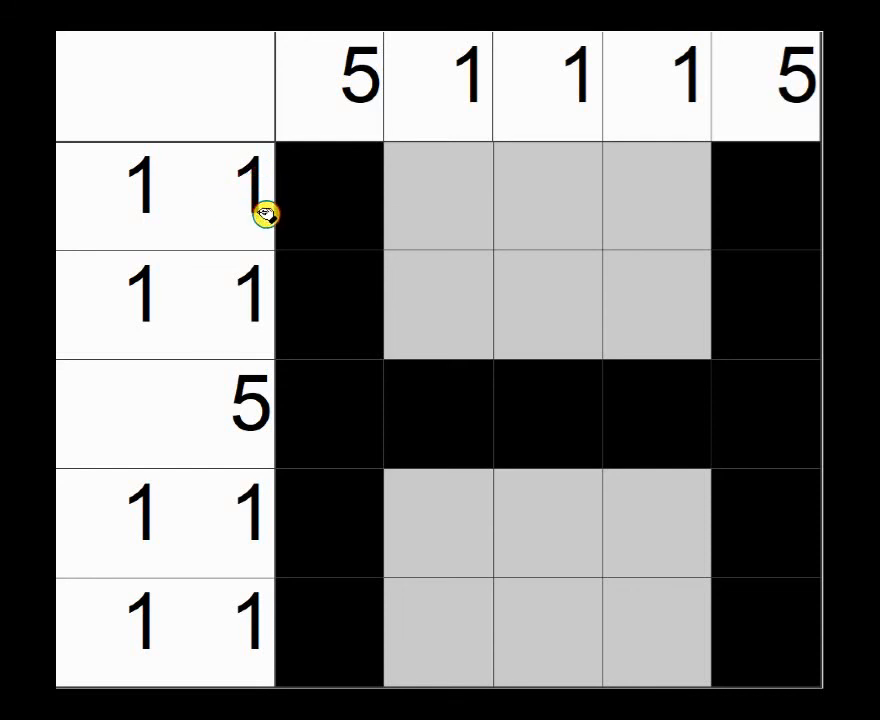
pyautogui.moveTo(488, 194)
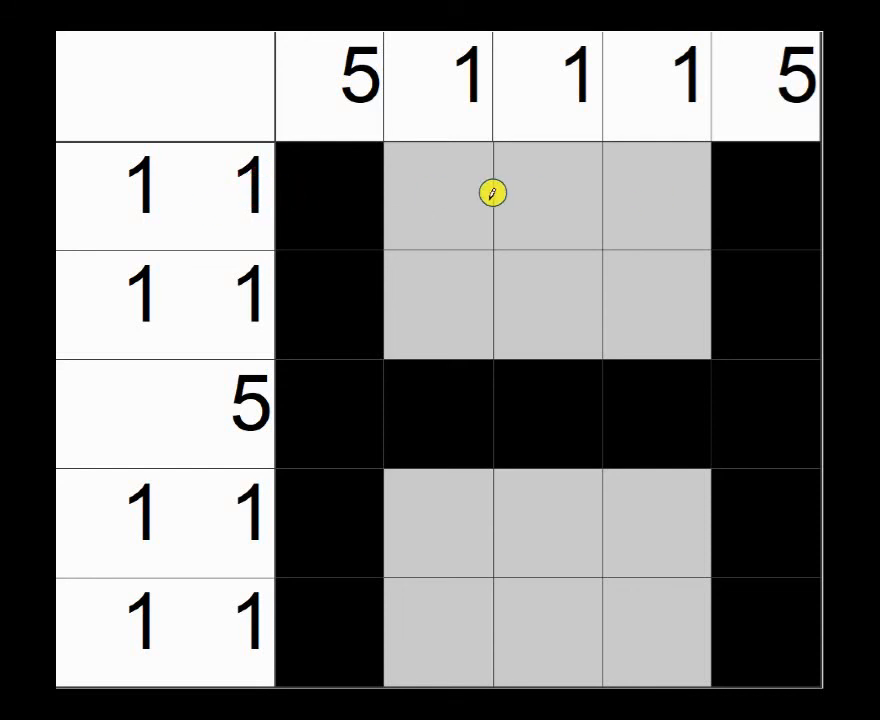
pyautogui.moveTo(382, 196)
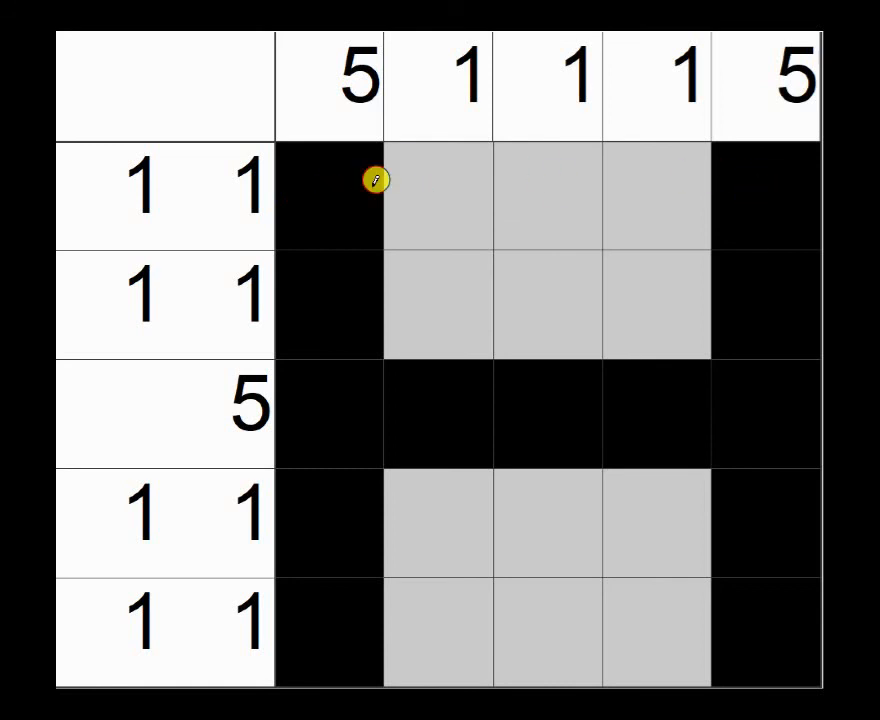
pyautogui.moveTo(362, 305)
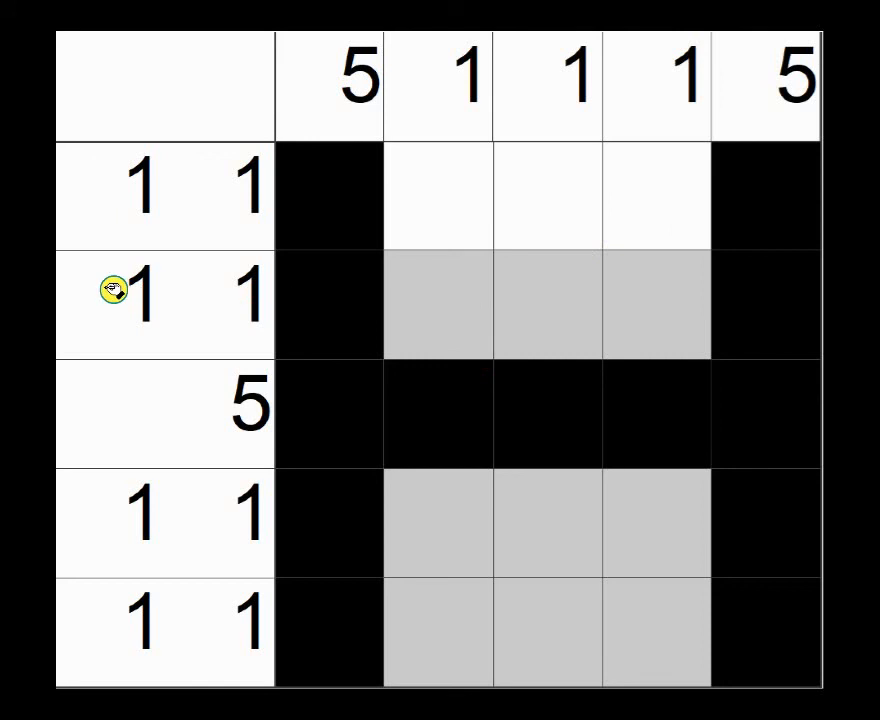
pyautogui.moveTo(281, 306)
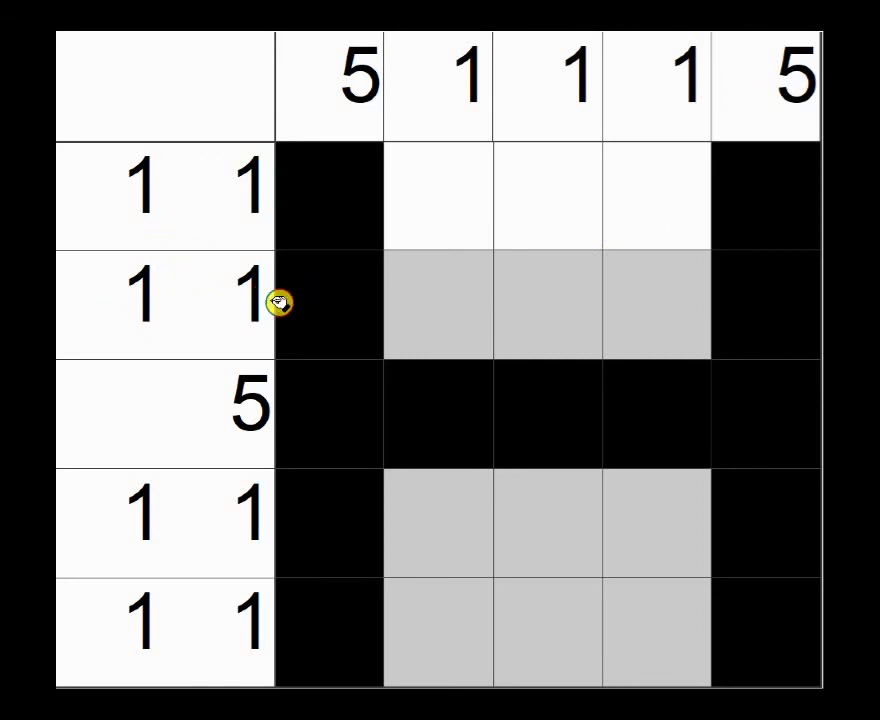